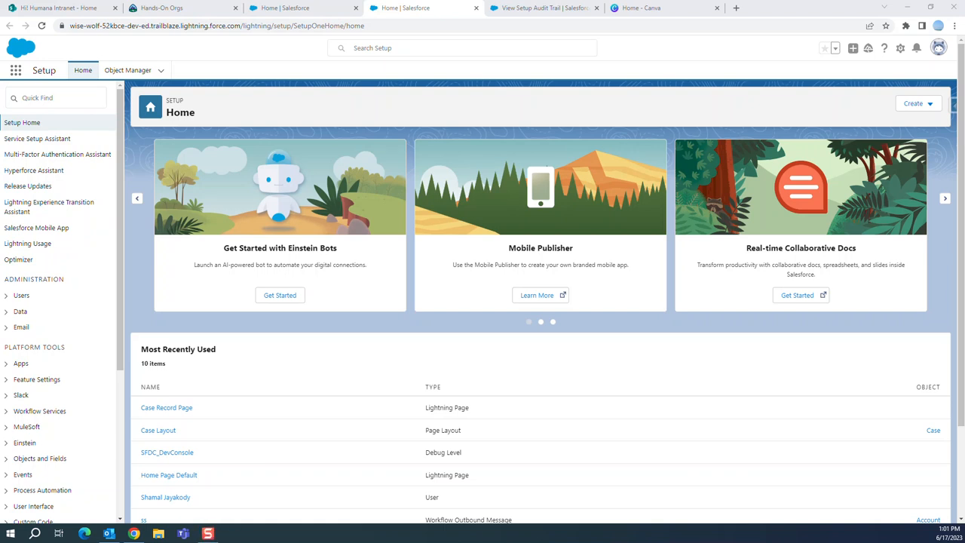
mouse_move(110, 113)
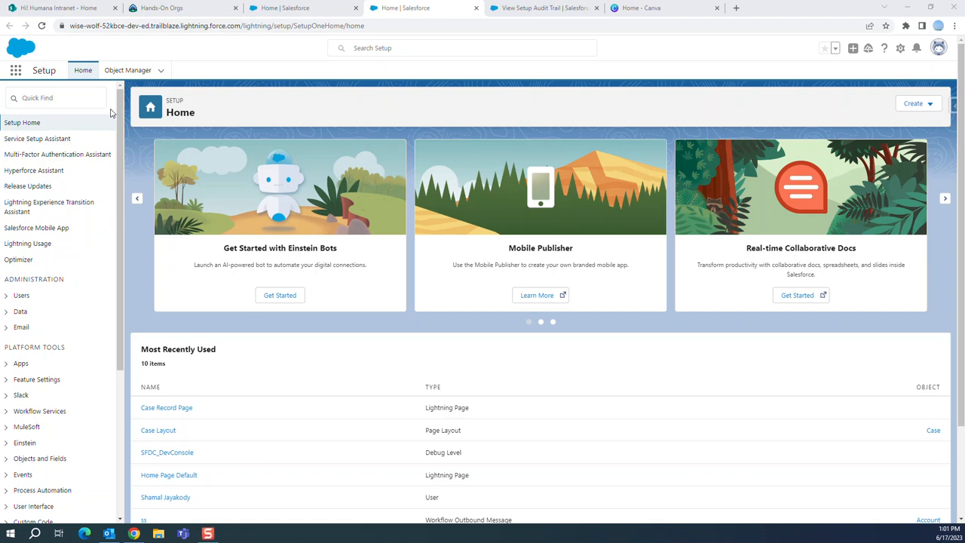
- Filter the Setup Quick Find with 'audit' to surface View Setup Audit Trail
click(900, 48)
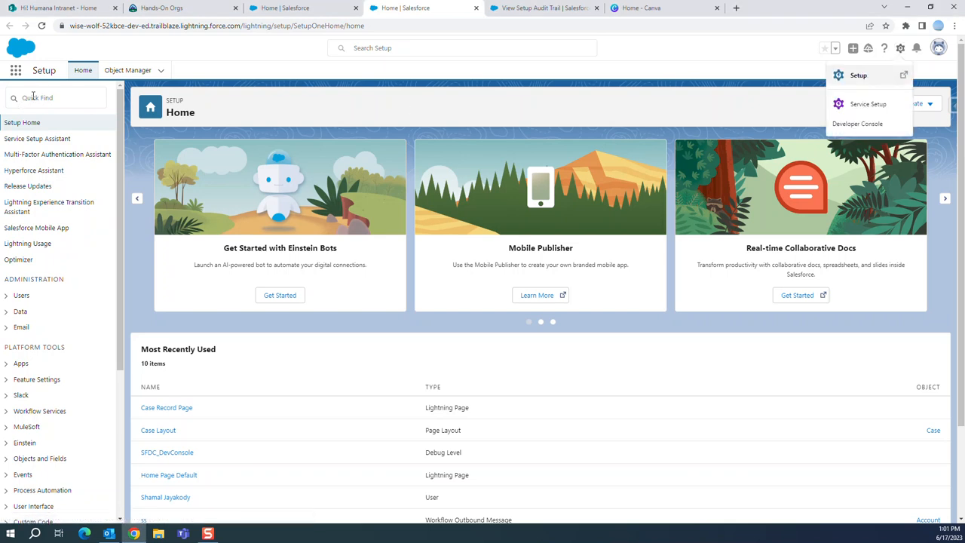
text(d)
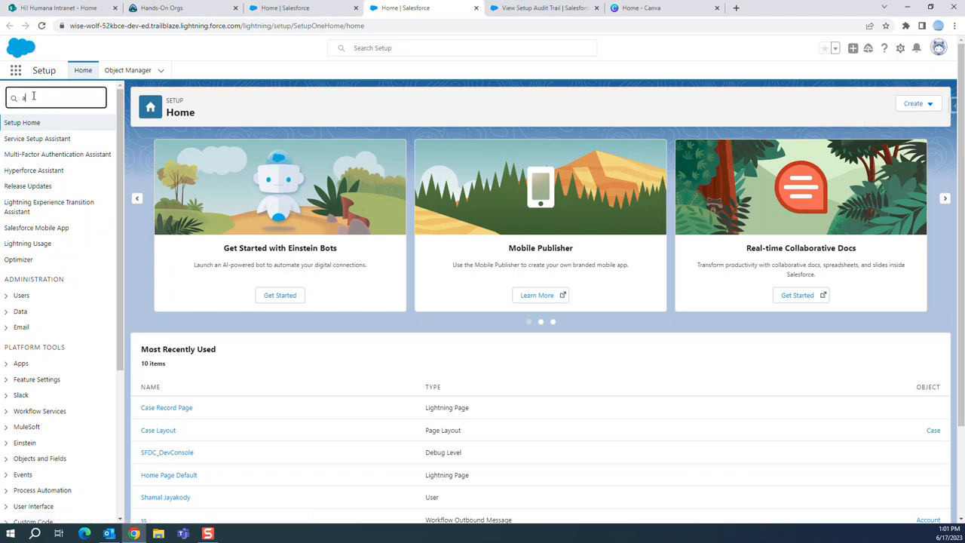
text(audit)
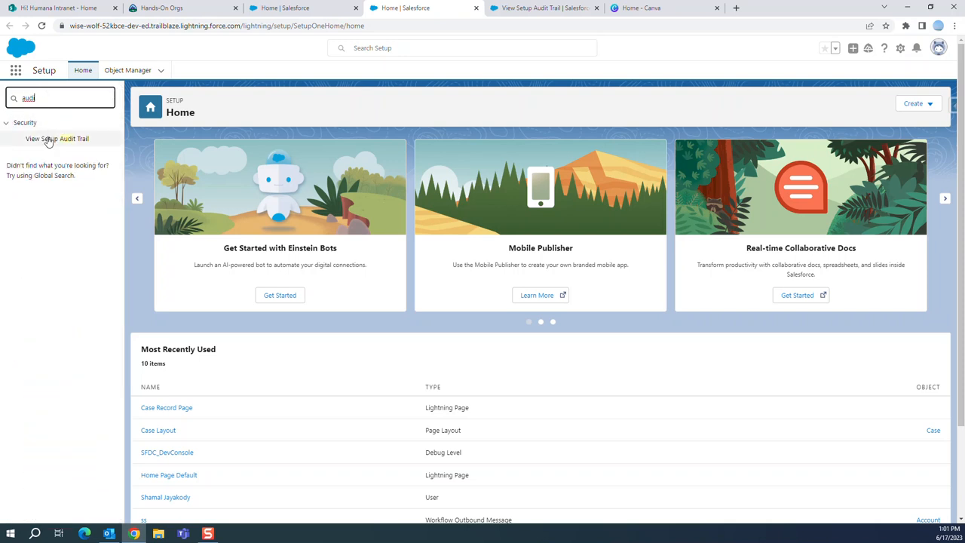
mouse_move(56, 138)
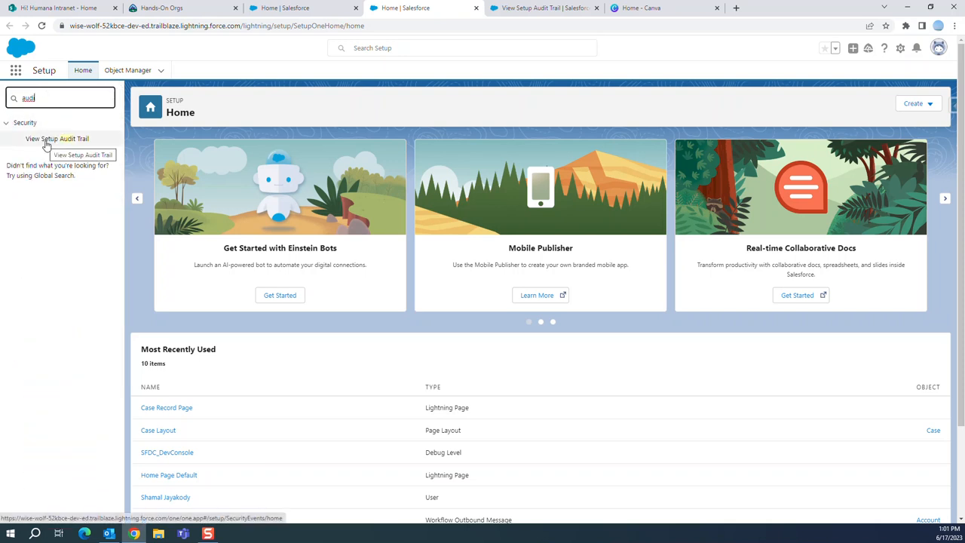
- Open View Setup Audit Trail and highlight the salesforce.com, inc. user on a row
click(57, 139)
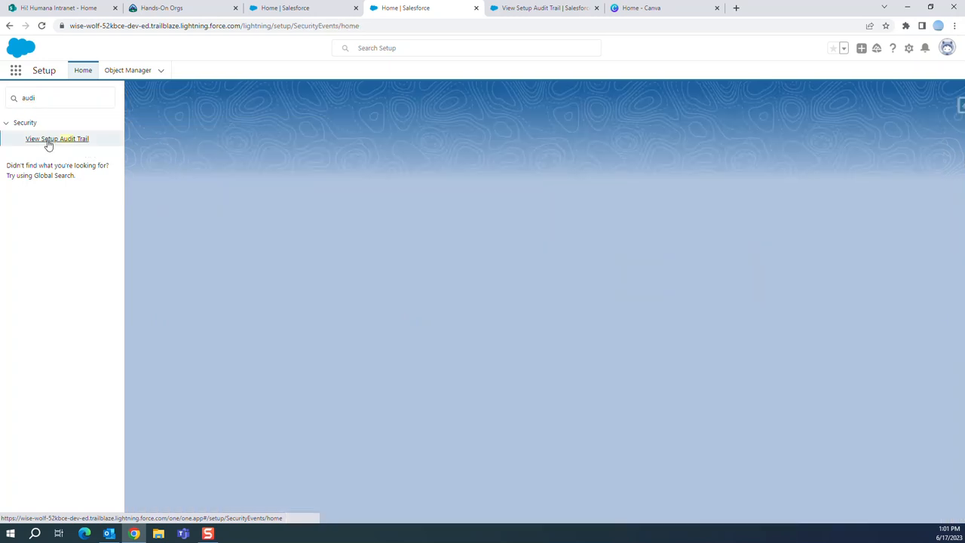
click(57, 138)
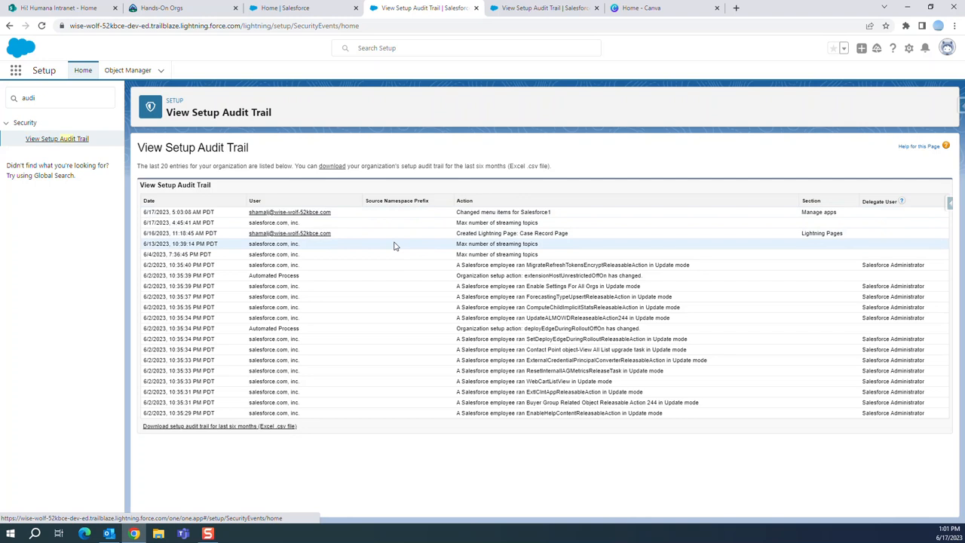
mouse_move(236, 214)
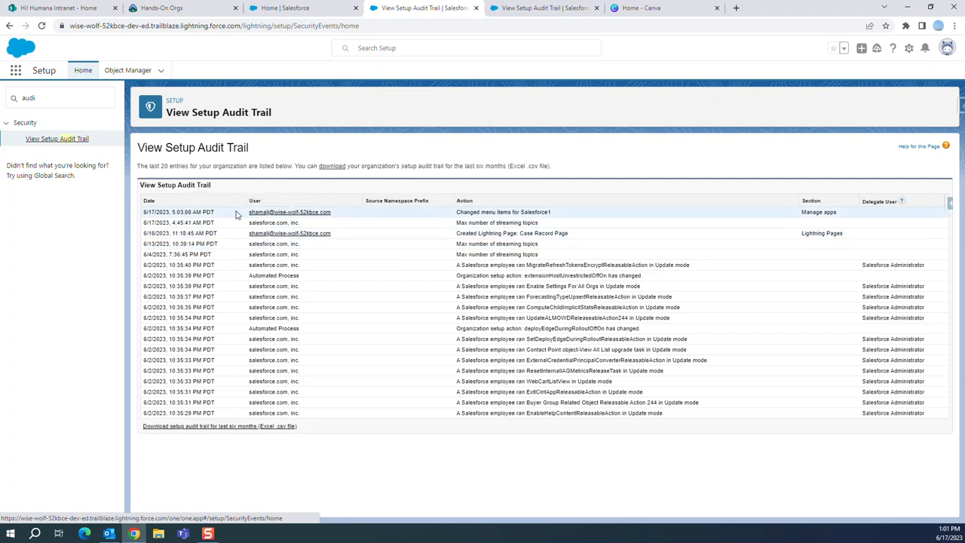
mouse_move(490, 219)
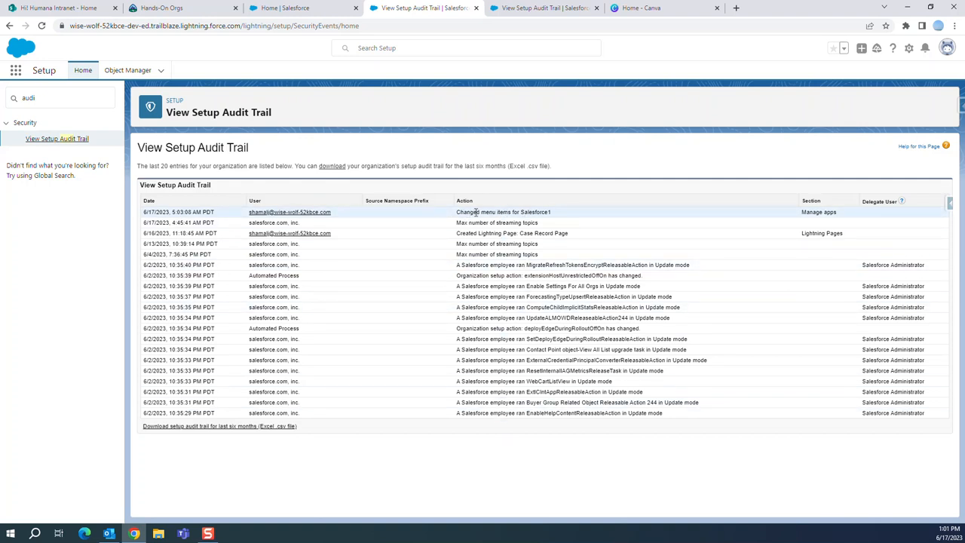
mouse_move(550, 220)
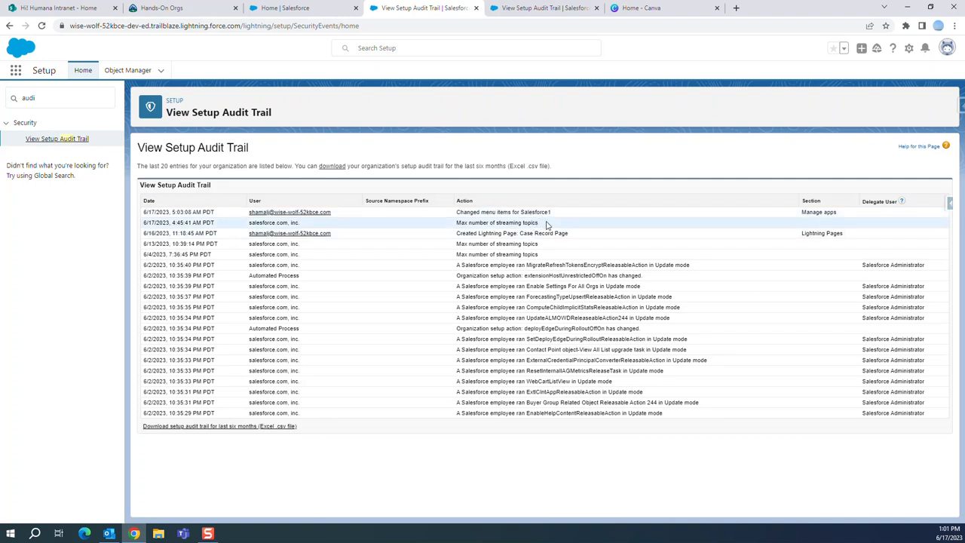
mouse_move(483, 231)
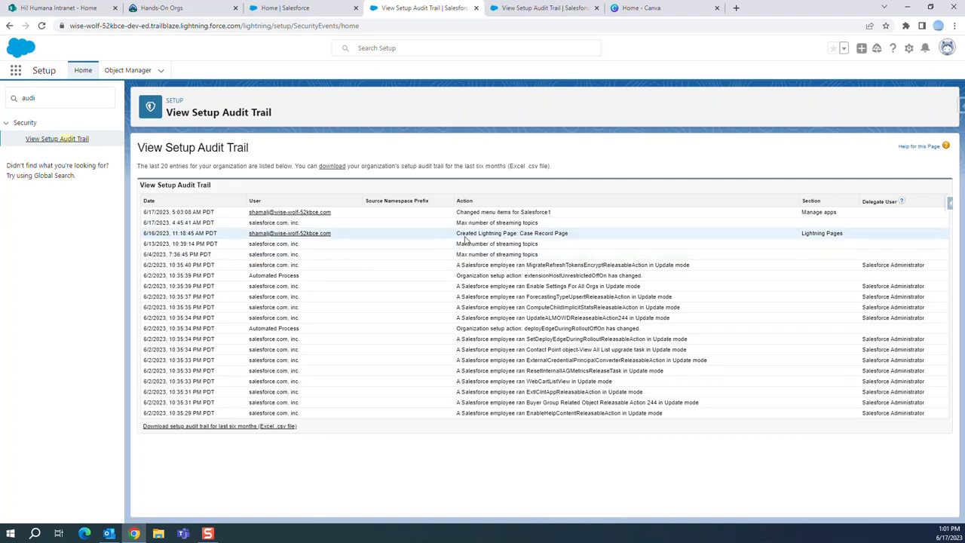
mouse_move(576, 239)
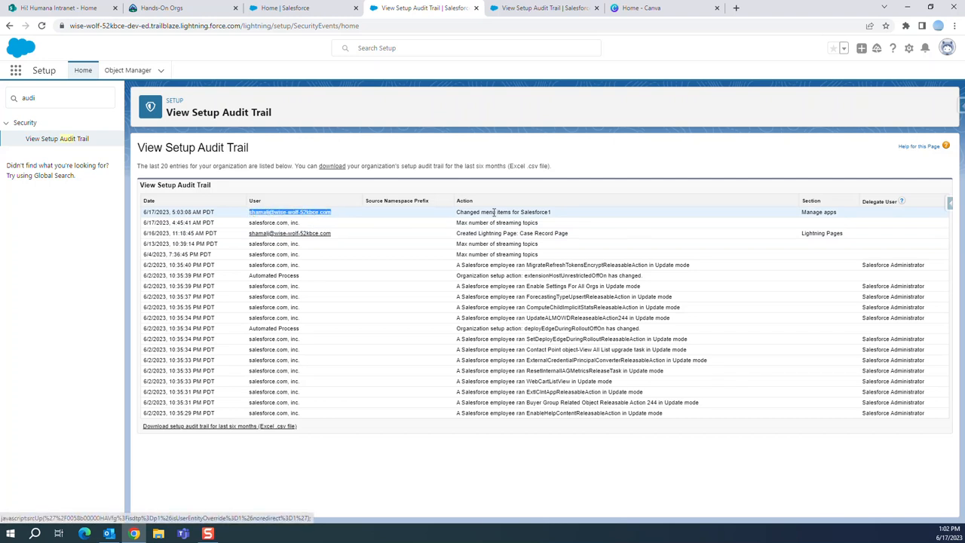
mouse_move(562, 217)
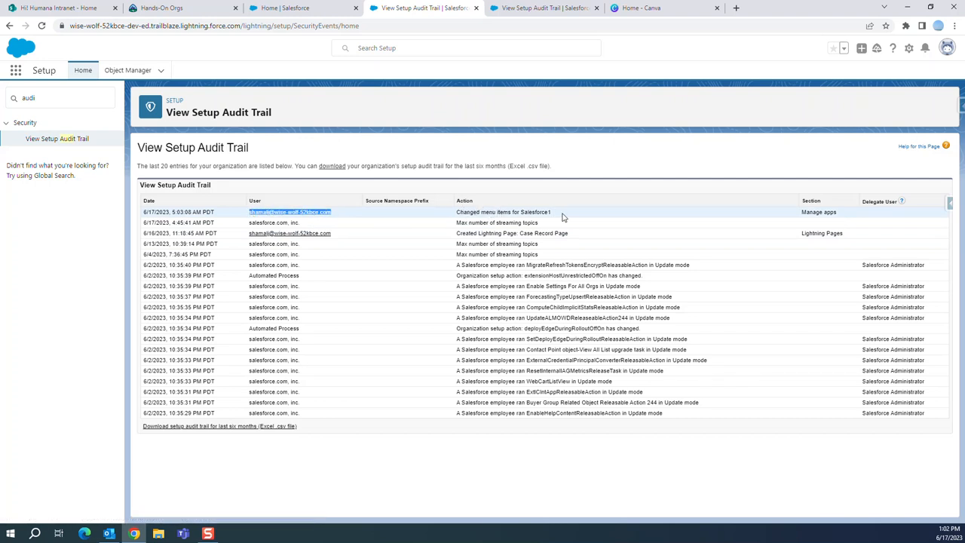
mouse_move(840, 241)
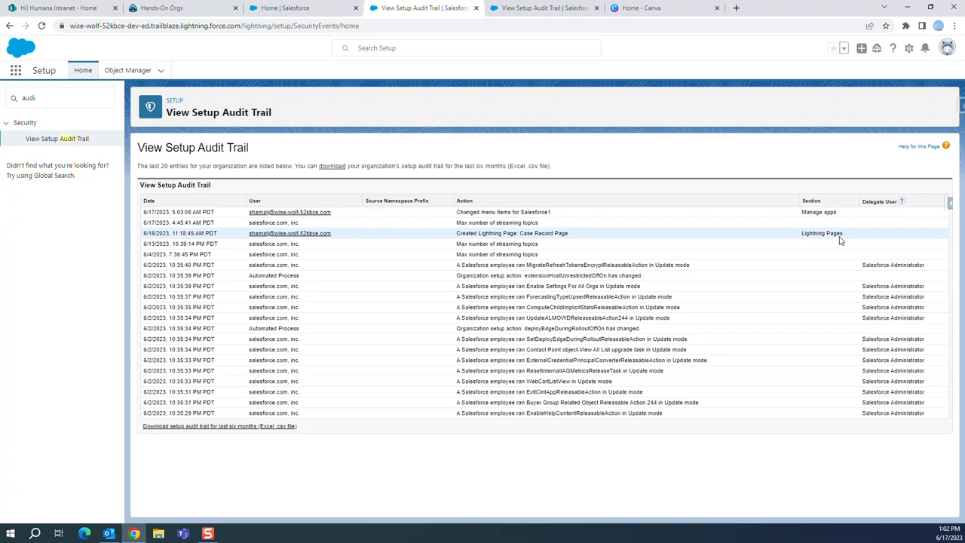
mouse_move(301, 264)
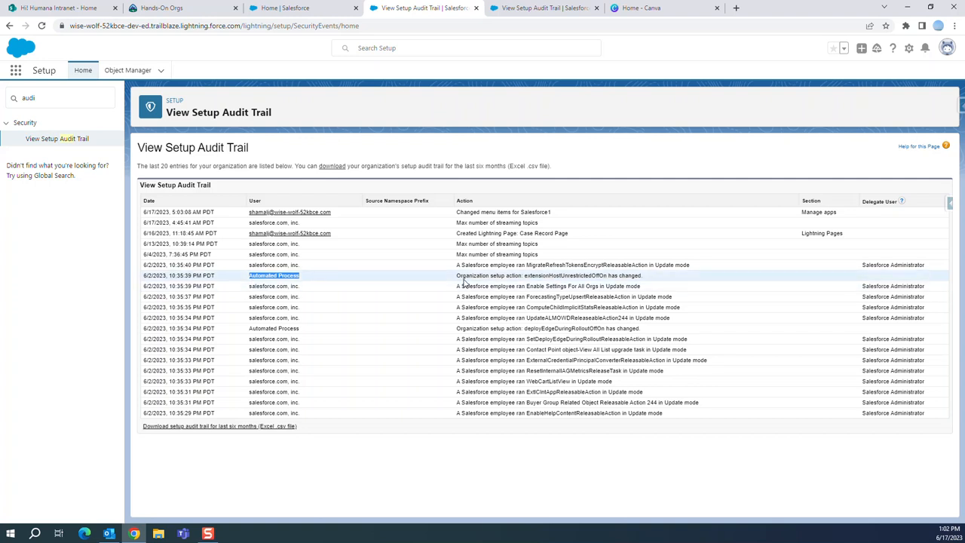
mouse_move(552, 276)
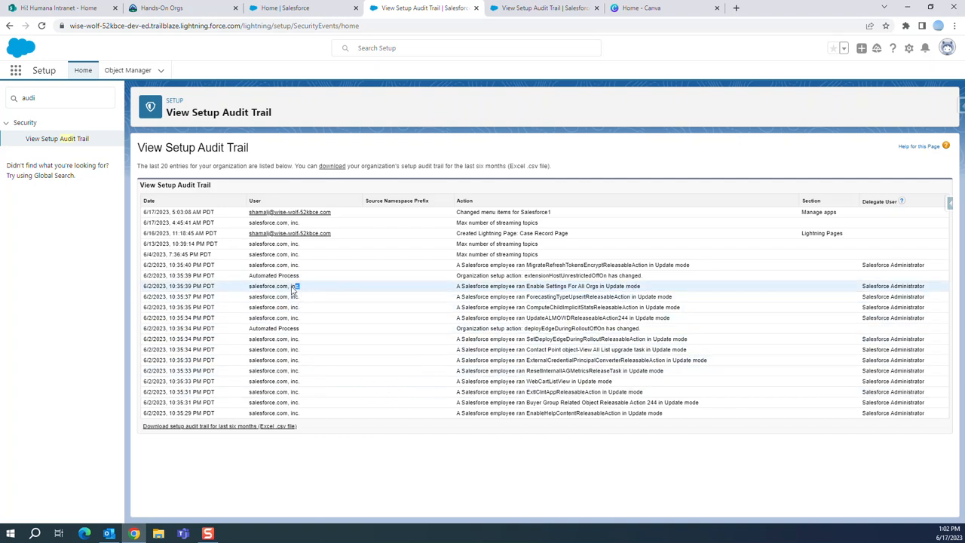
double_click(273, 286)
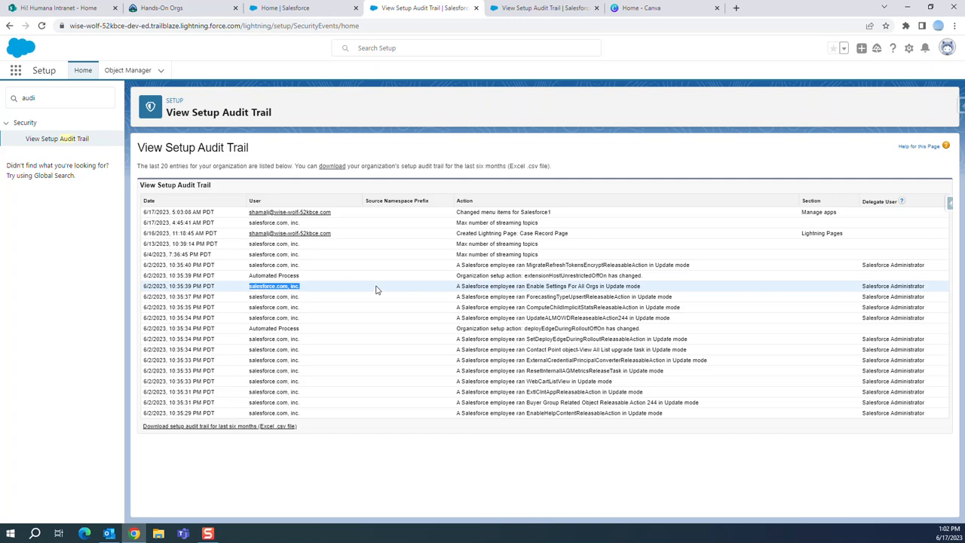
- Zoom in and scroll to the final 6/2/2023 EnableHelpContent audit entry
key(ctrl+plus)
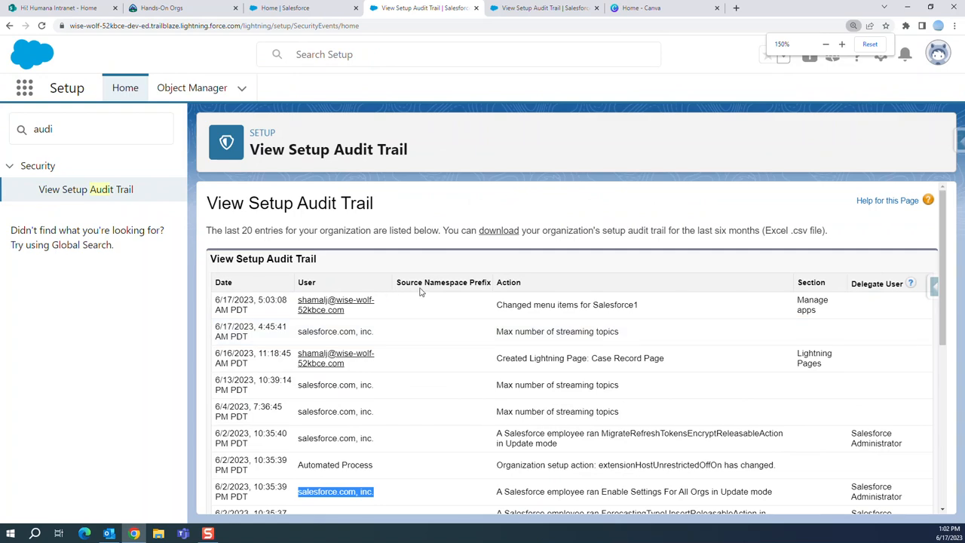
scroll(down, 3)
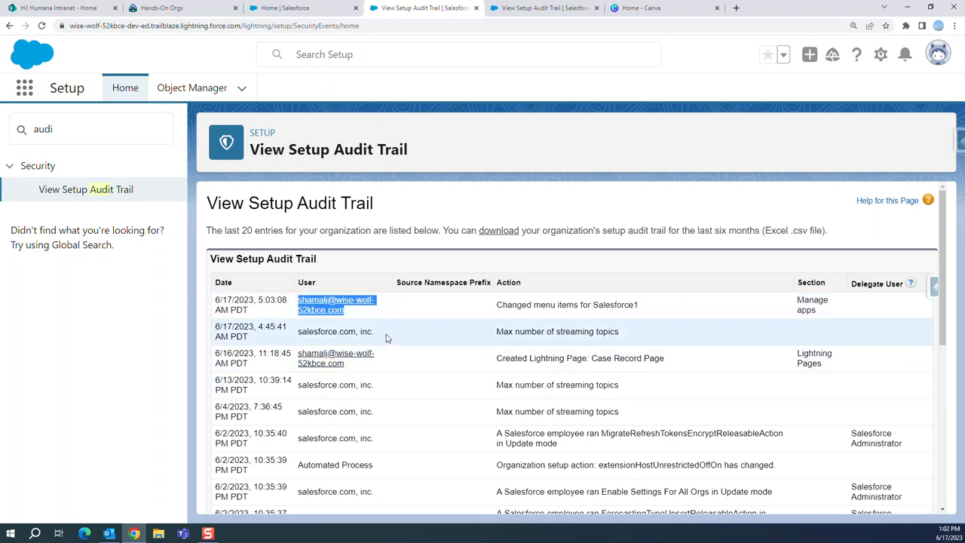
scroll(down, 3)
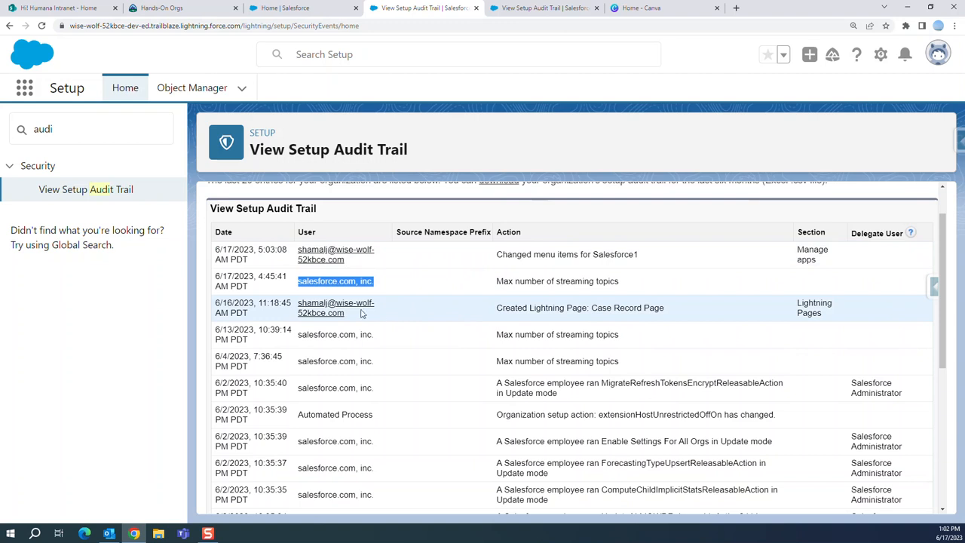
mouse_move(361, 326)
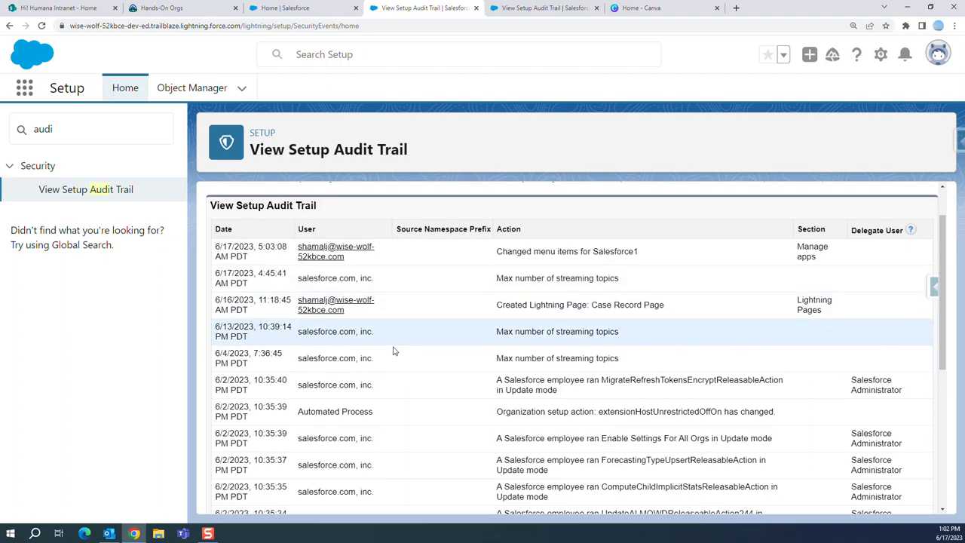
scroll(down, 3)
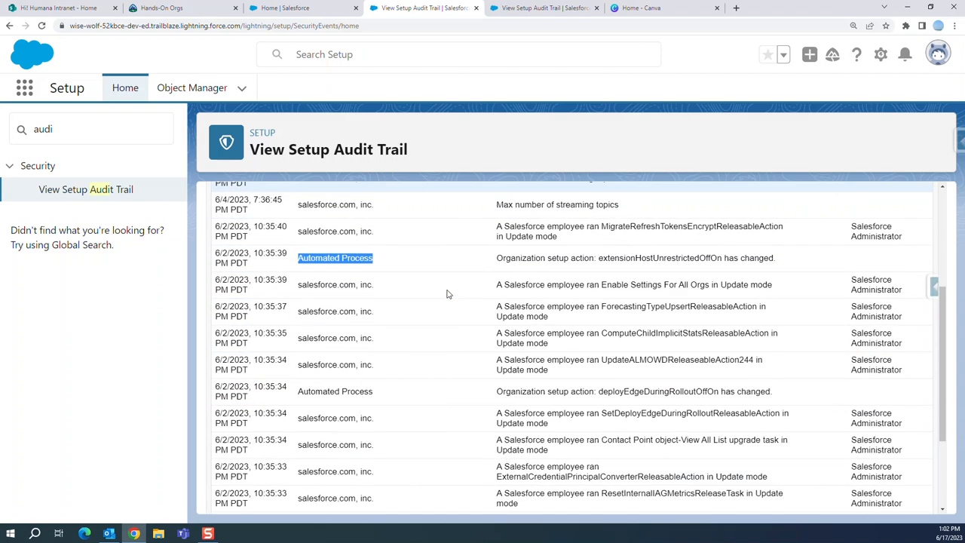
scroll(down, 3)
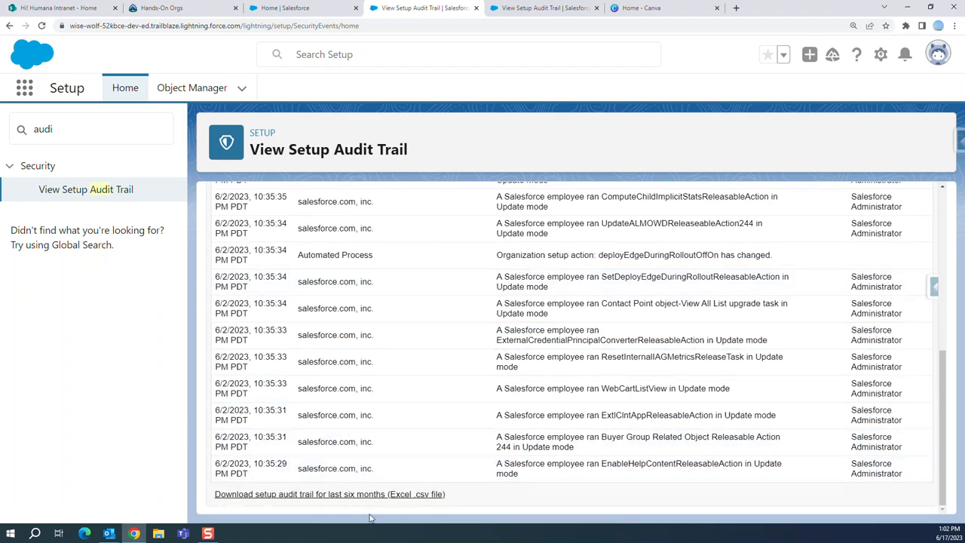
mouse_move(279, 494)
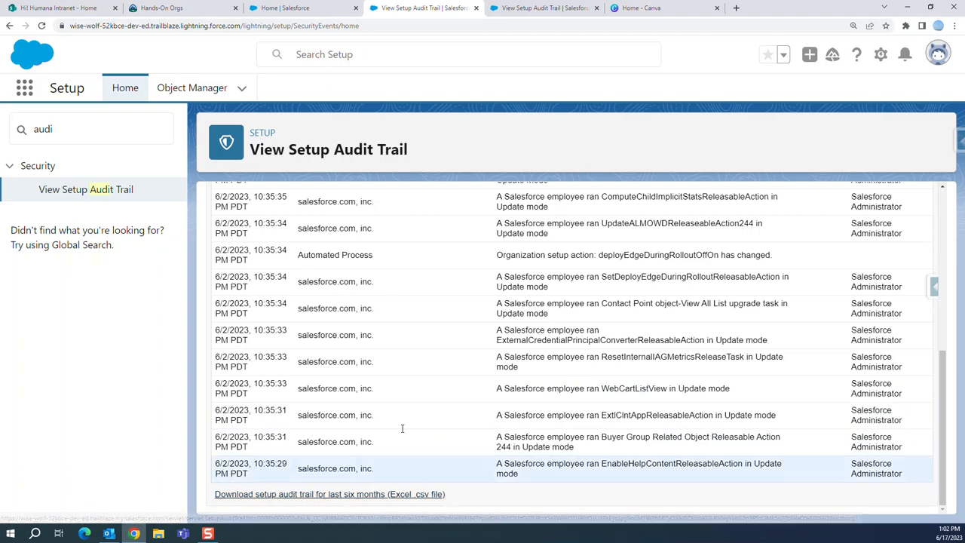
- Scroll back up to the heading and newest 6/17/2023 audit trail entries
scroll(up, 3)
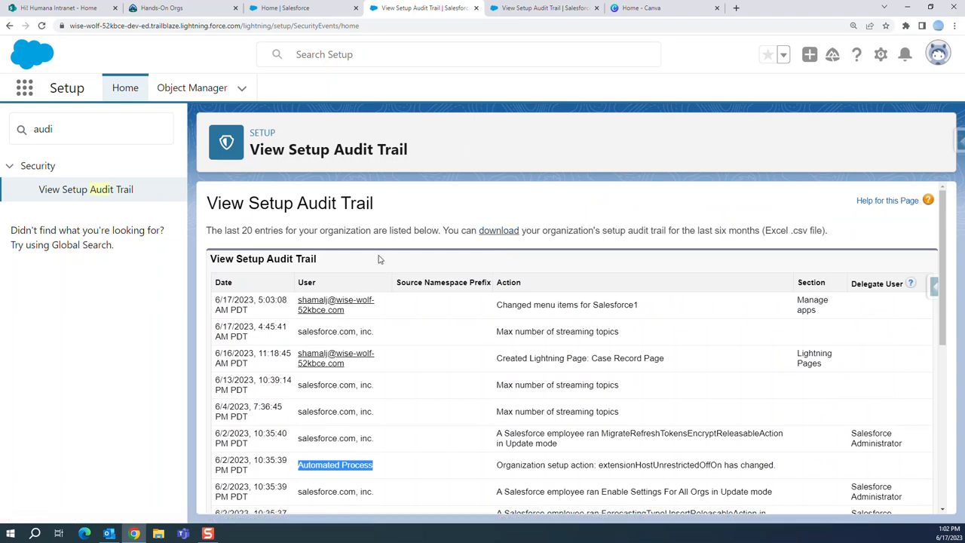
mouse_move(538, 189)
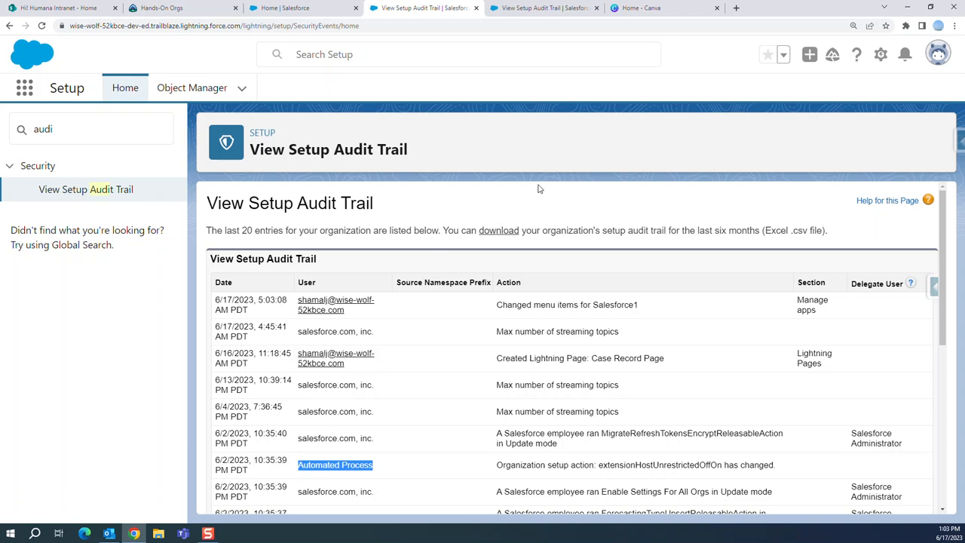
mouse_move(526, 190)
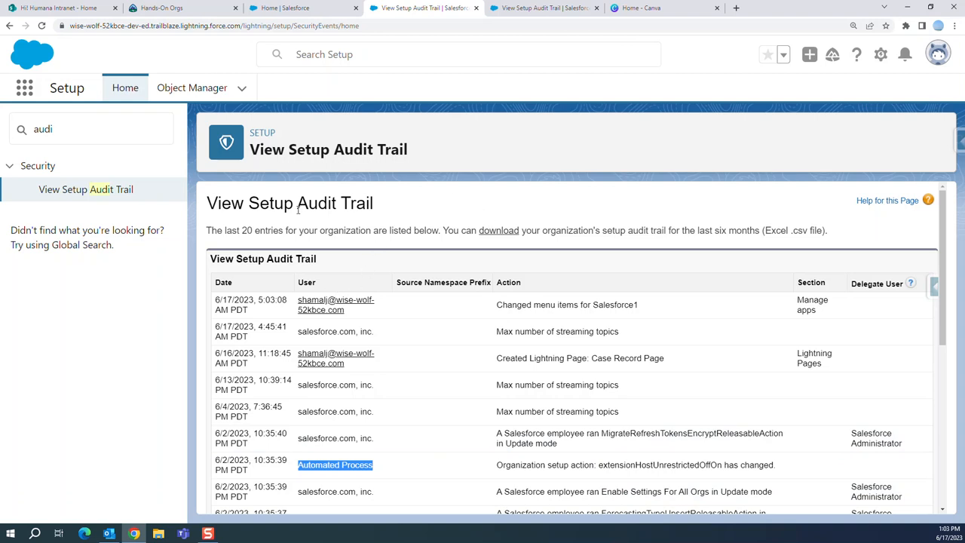
mouse_move(426, 218)
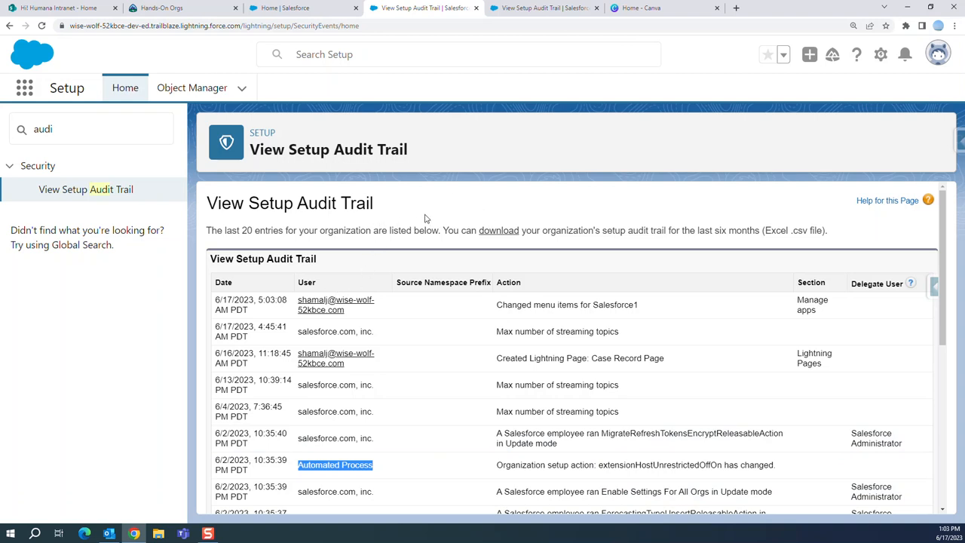